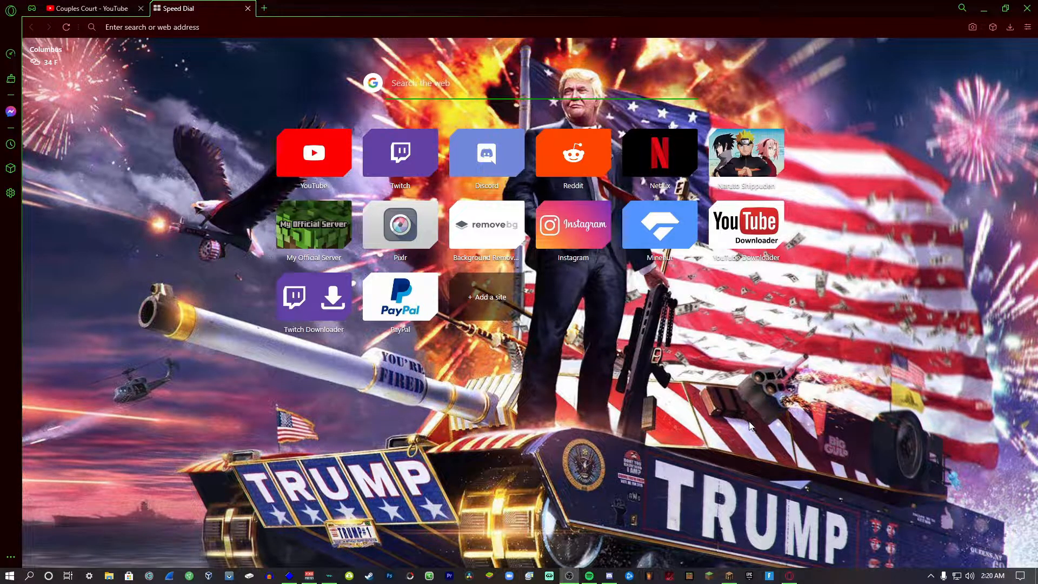
{"action": "mouse_move", "coordinate": [723, 376]}
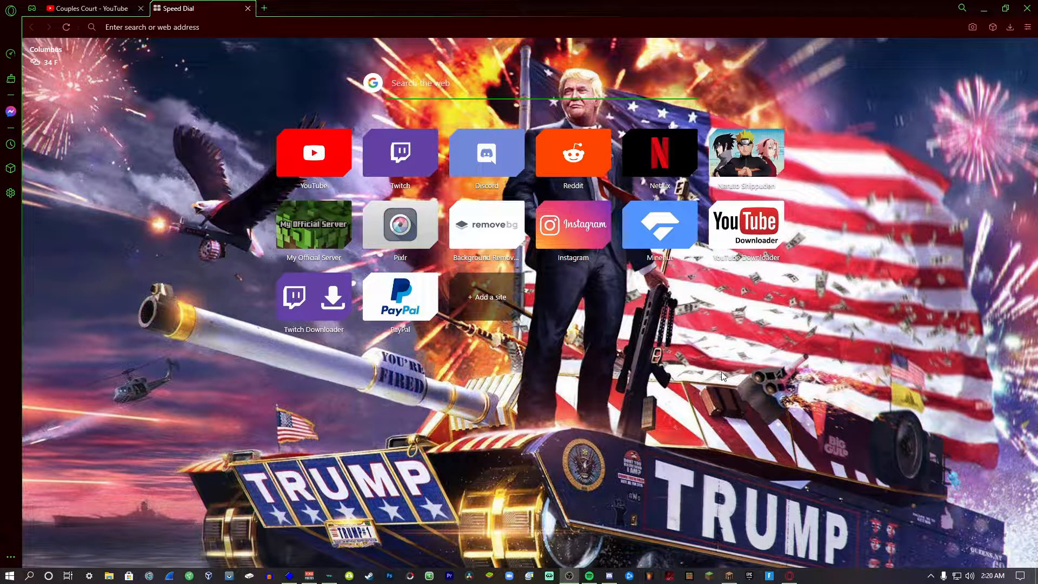
{"action": "mouse_move", "coordinate": [786, 387]}
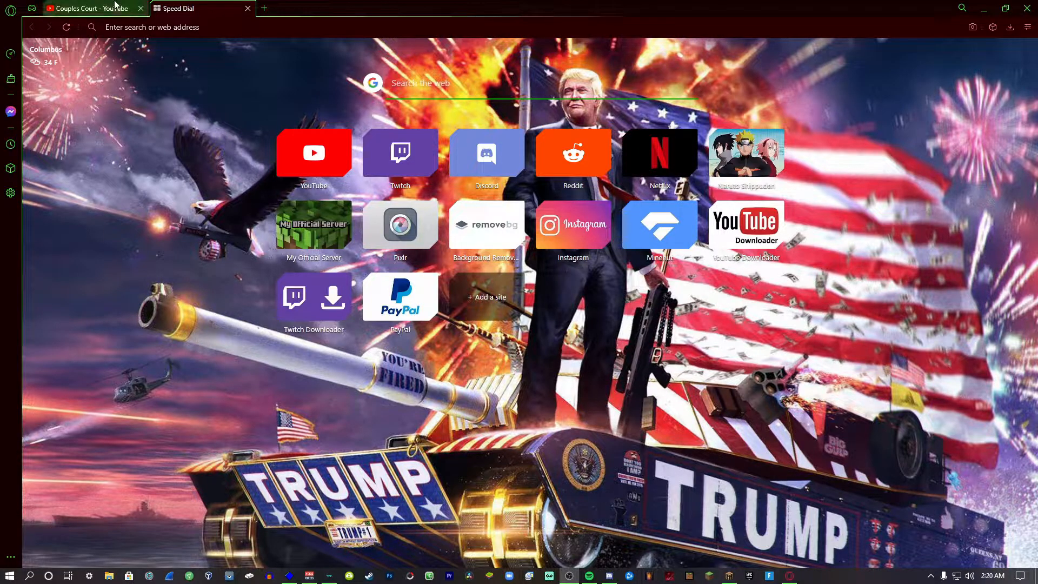
Copy the Couples Court channel URL and add it as a new youtube.com site on Speed Dial
{"action": "left_click", "coordinate": [86, 7]}
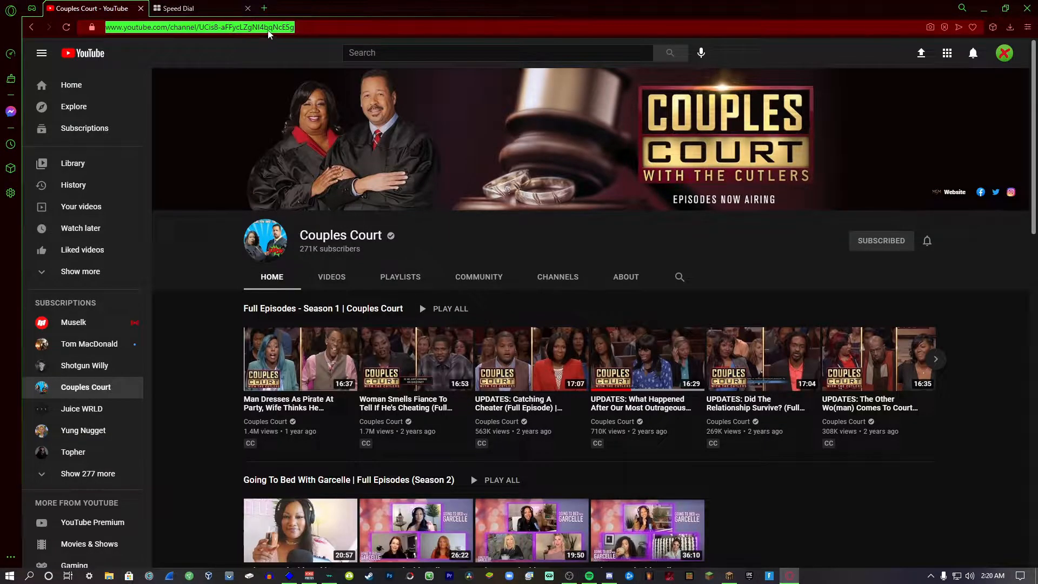
{"action": "right_click", "coordinate": [199, 27]}
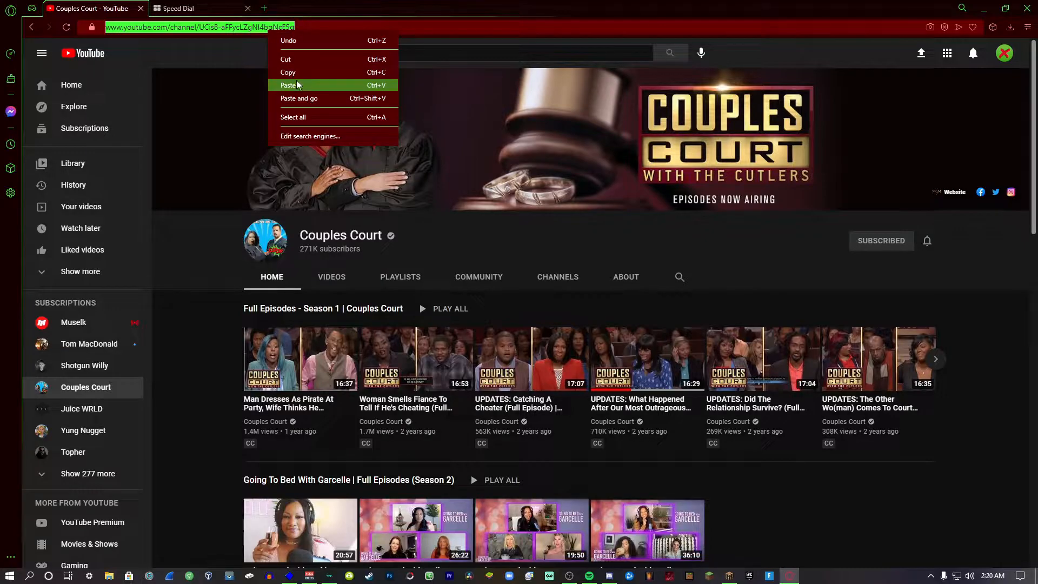
{"action": "left_click", "coordinate": [192, 7]}
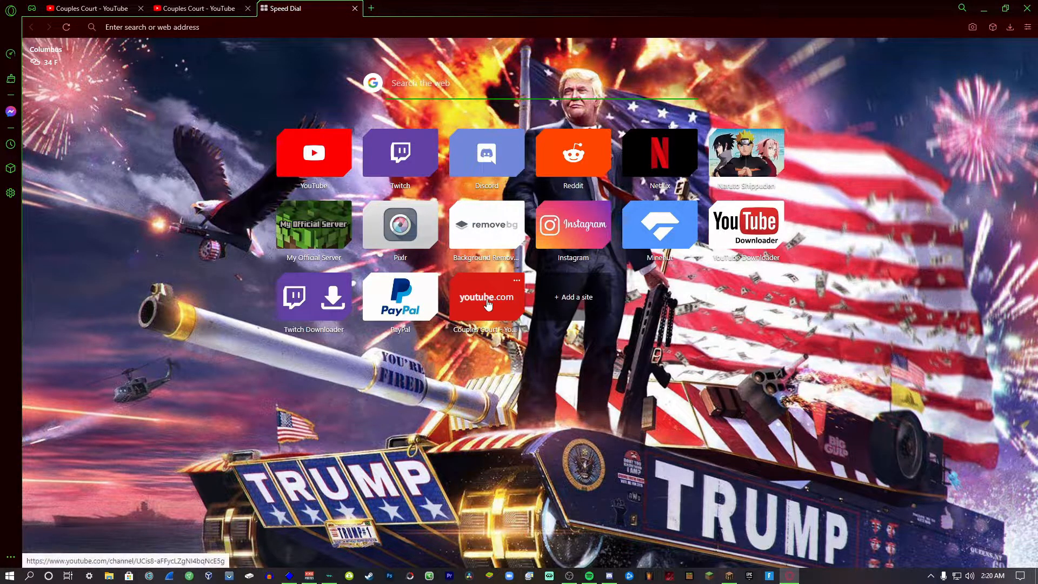
{"action": "left_click", "coordinate": [140, 7]}
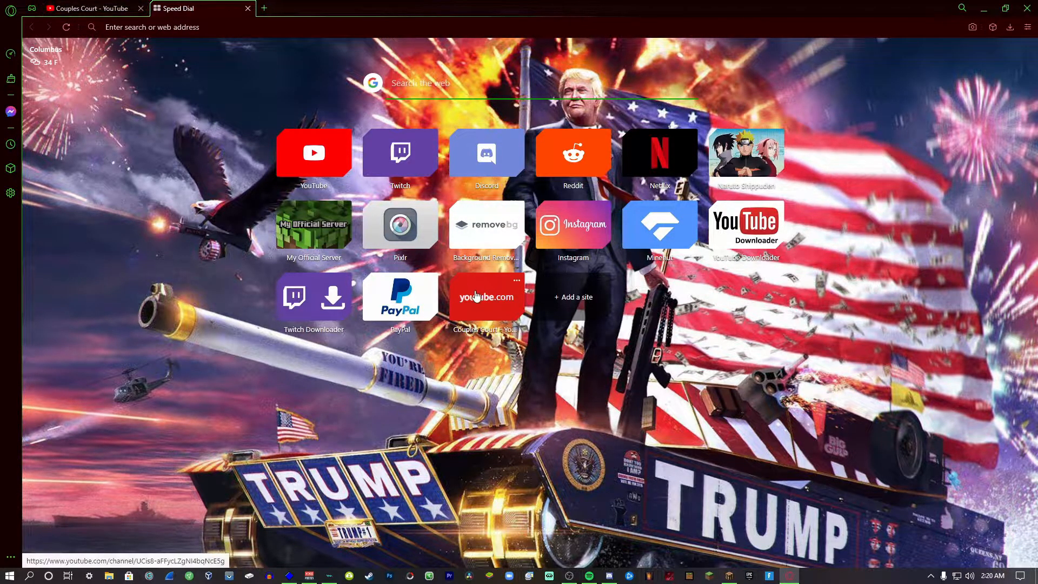
Find the Couples Court with the Cutlers promo picture on Google Images and open it in a new tab
{"action": "left_click", "coordinate": [487, 297]}
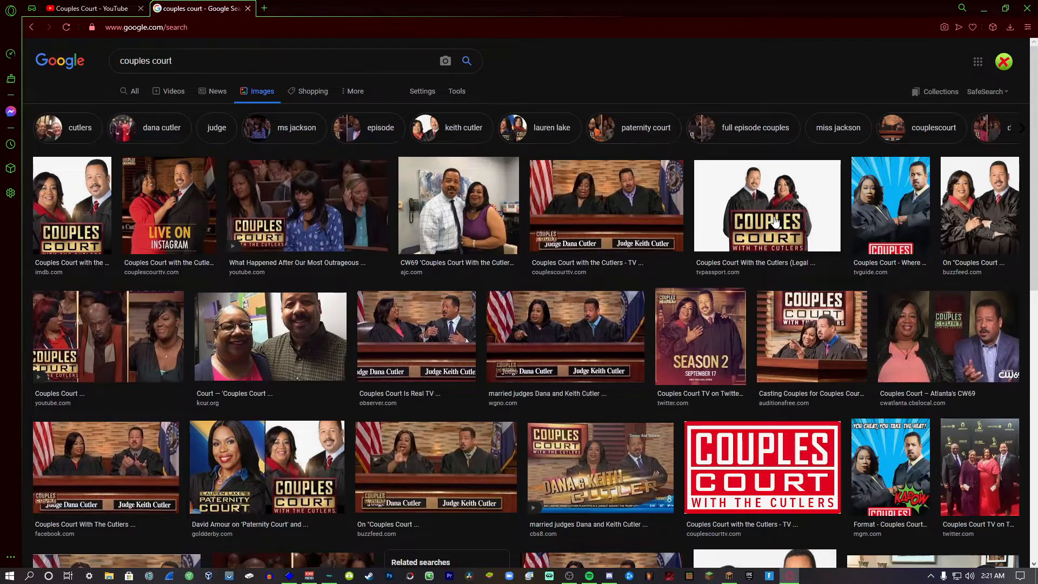
{"action": "left_click", "coordinate": [766, 206]}
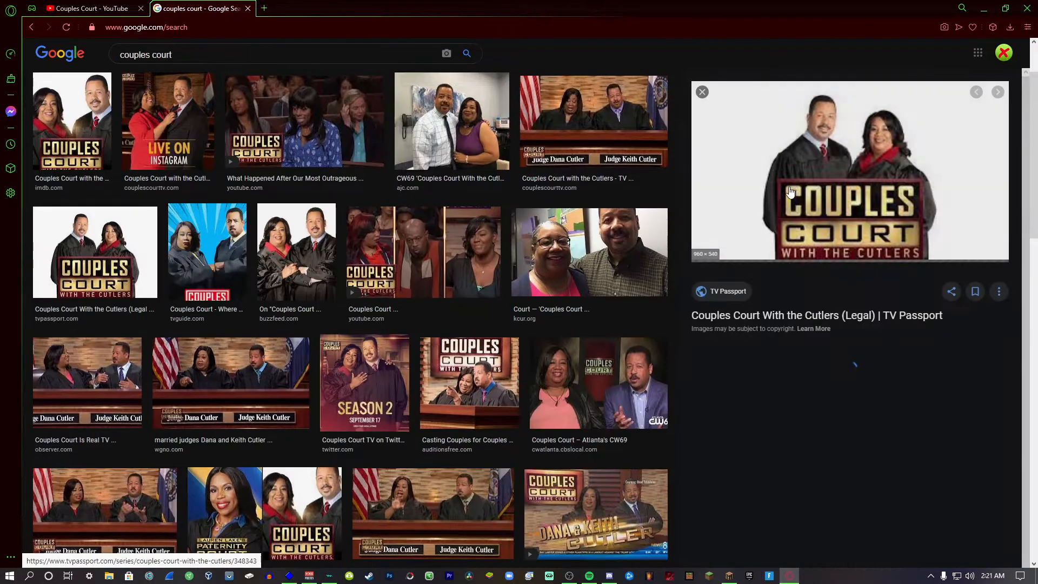
{"action": "right_click", "coordinate": [791, 193]}
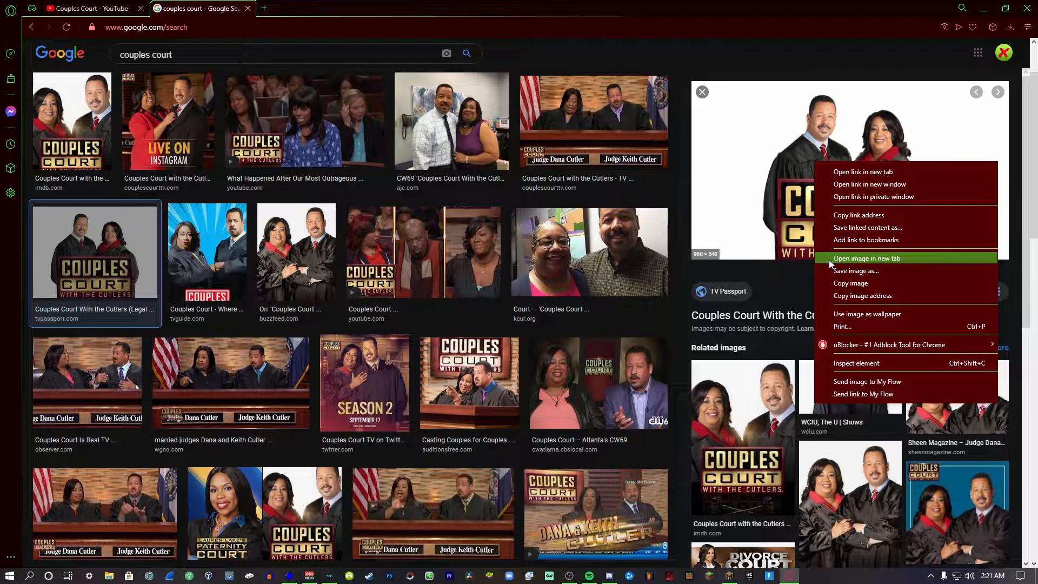
{"action": "left_click", "coordinate": [867, 259]}
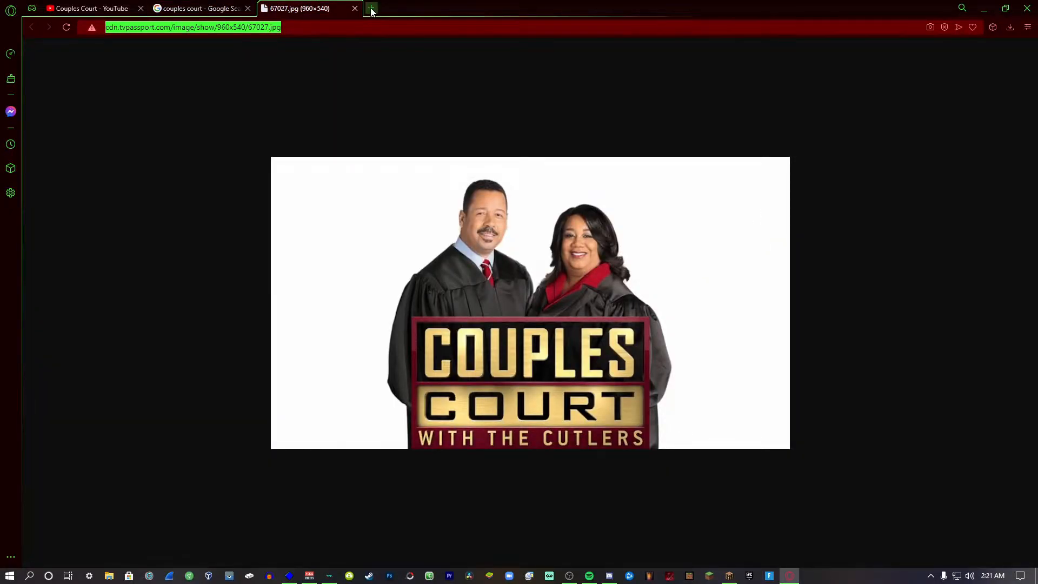
Add the image tab to Speed Dial as Couples Court, close the image tab and return to Speed Dial
{"action": "left_click", "coordinate": [371, 7]}
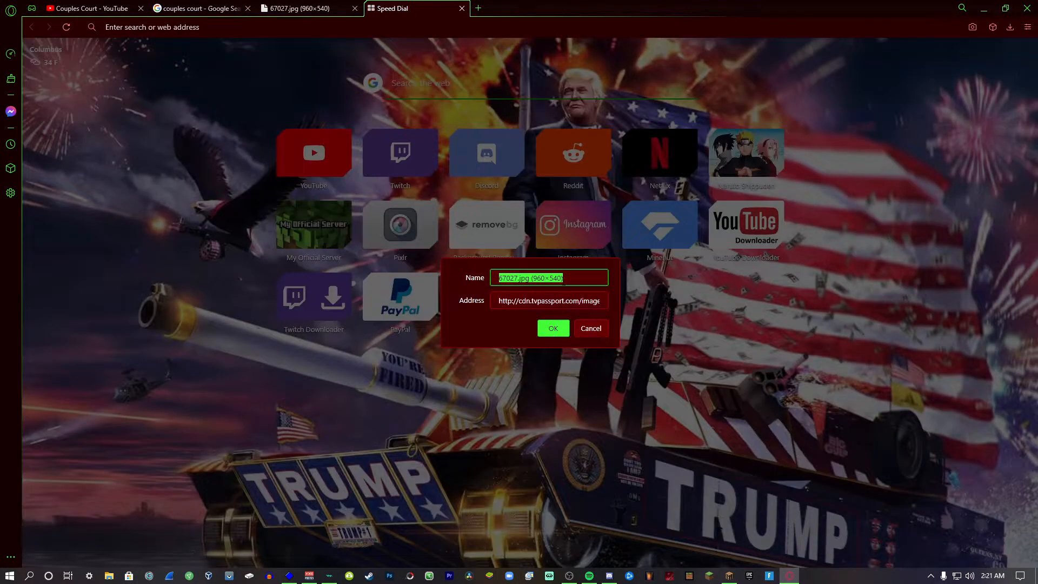
{"action": "left_click", "coordinate": [552, 327]}
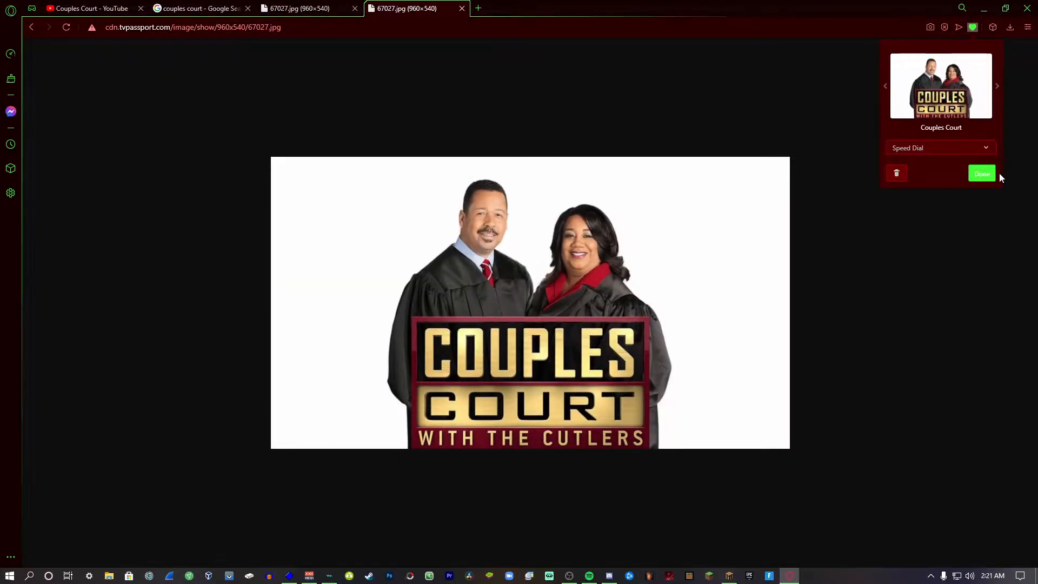
{"action": "left_click", "coordinate": [981, 173]}
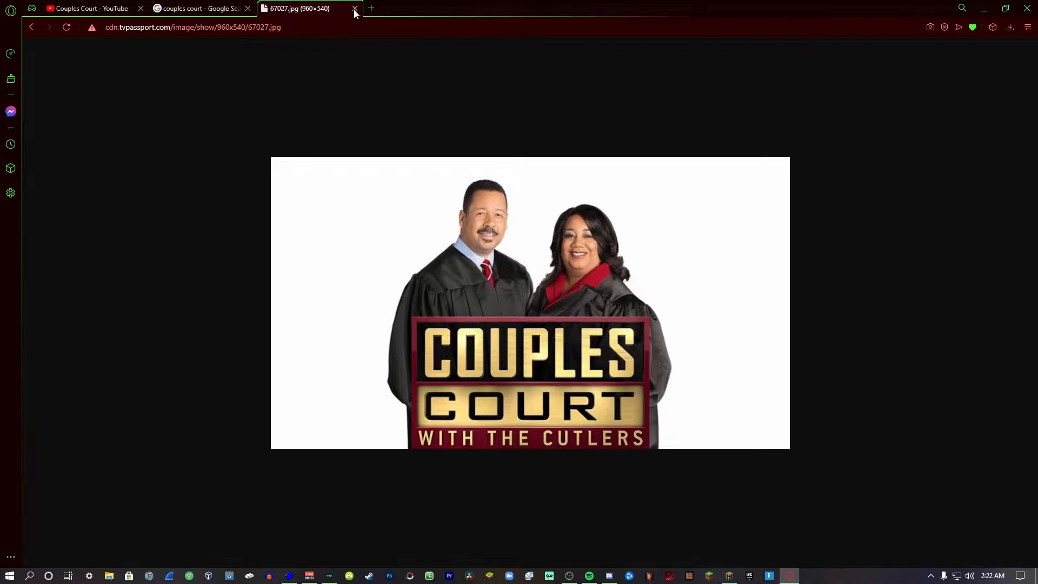
{"action": "left_click", "coordinate": [91, 8]}
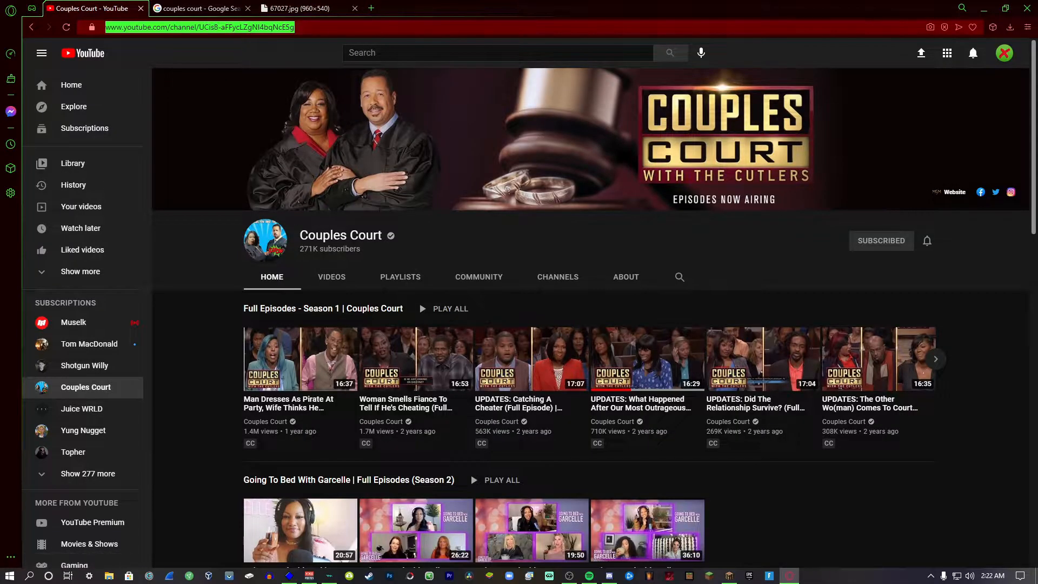
{"action": "left_click", "coordinate": [299, 7]}
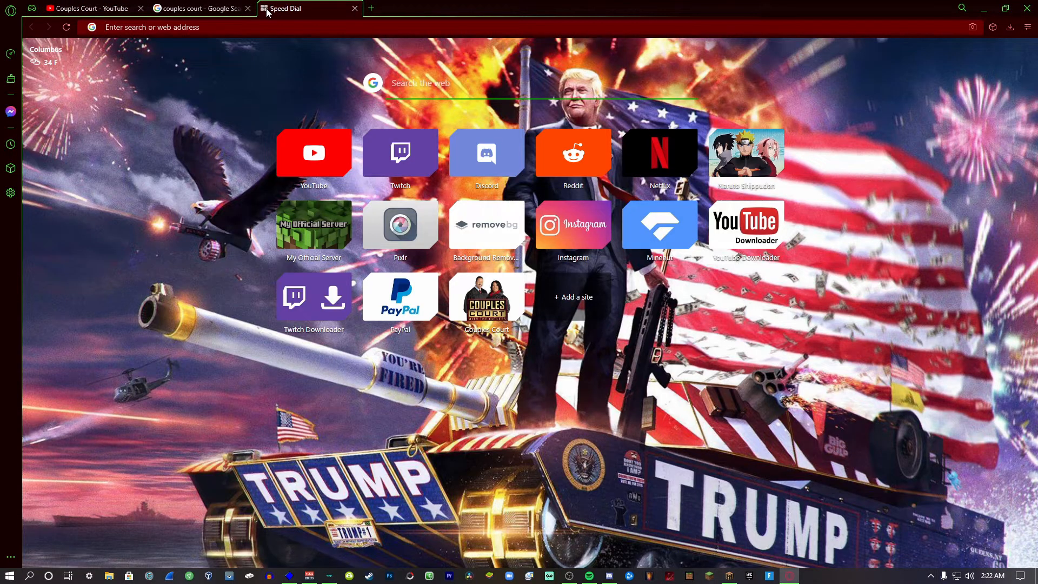
{"action": "type", "text": "opera"}
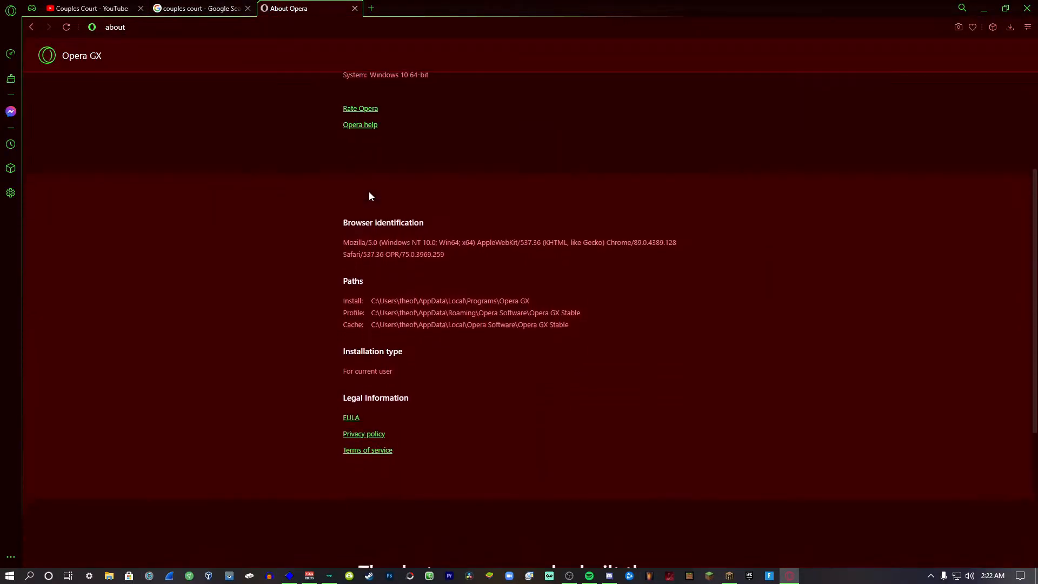
On opera://about, select the Profile path and open the Opera GX Stable folder in File Explorer
{"action": "scroll", "scroll_direction": "down", "scroll_amount": 3}
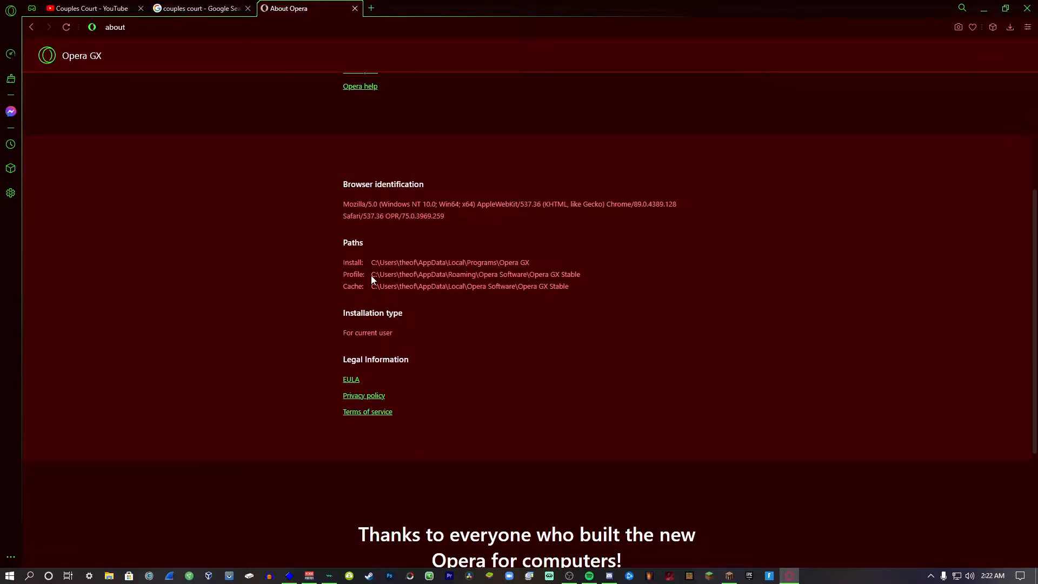
{"action": "double_click", "coordinate": [375, 273]}
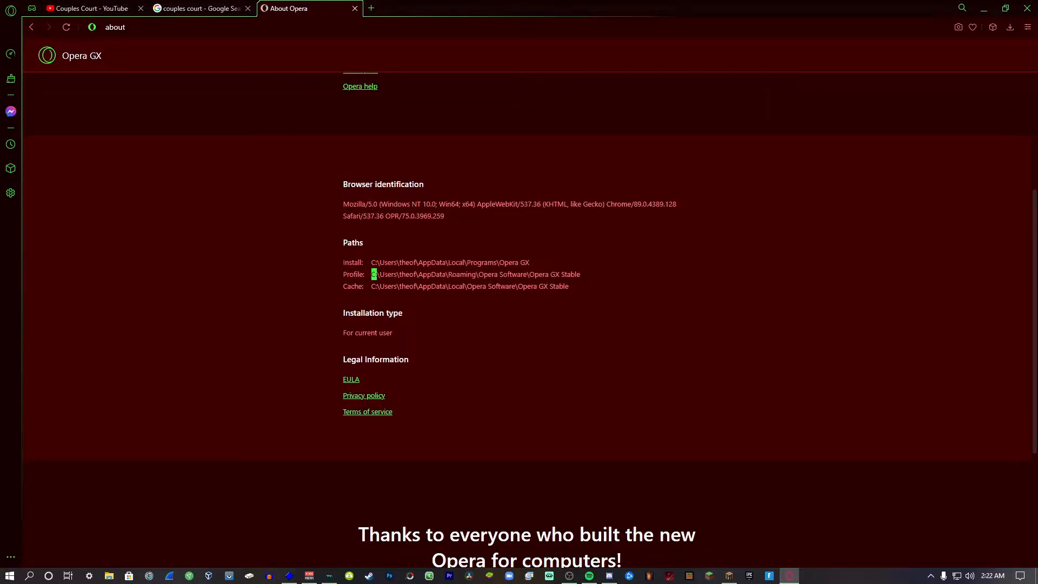
{"action": "left_click", "coordinate": [108, 574]}
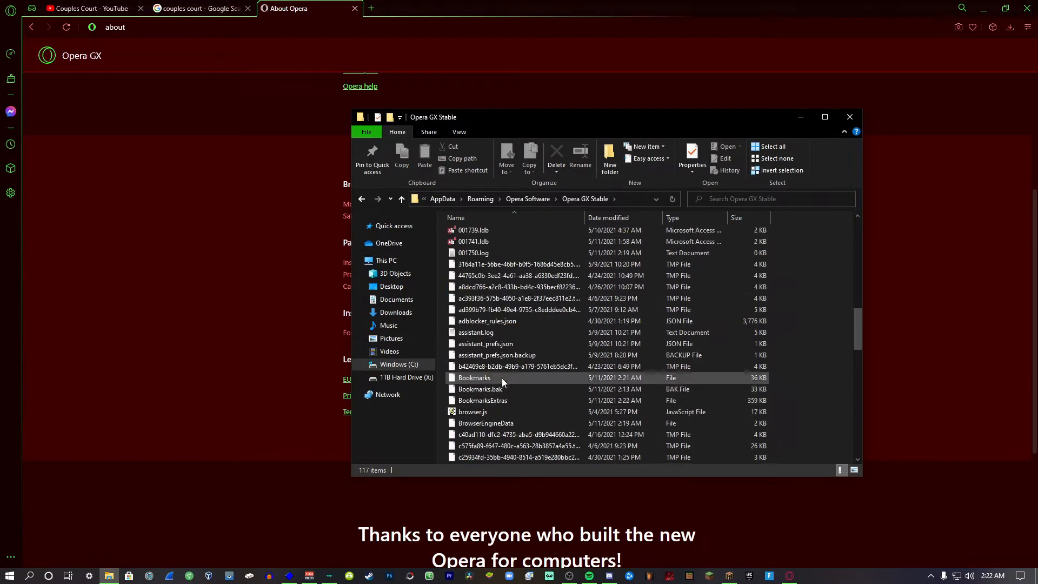
Open the Bookmarks file with Notepad from the Opera GX Stable folder
{"action": "right_click", "coordinate": [474, 377]}
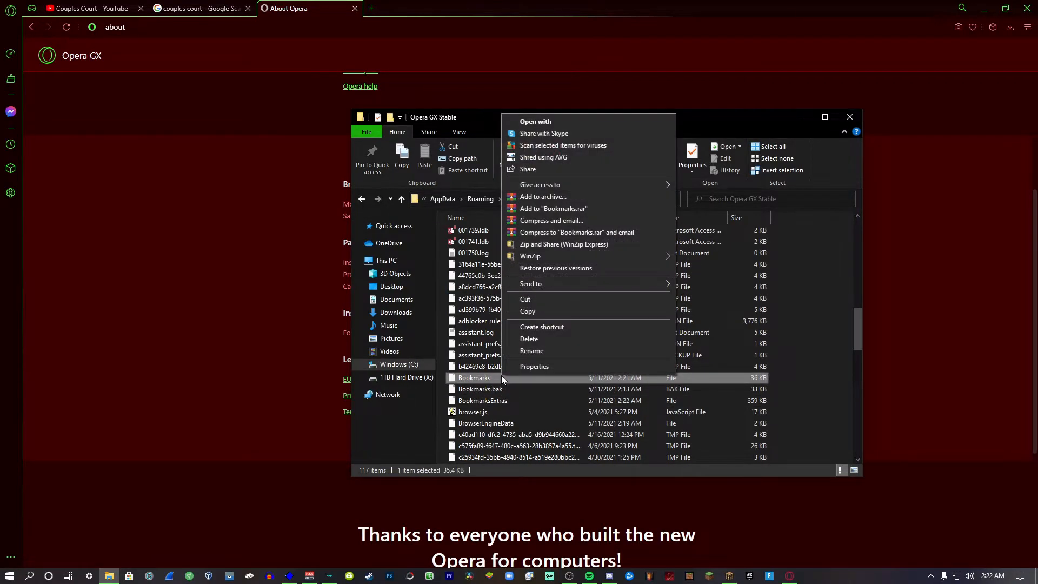
{"action": "left_click", "coordinate": [535, 121]}
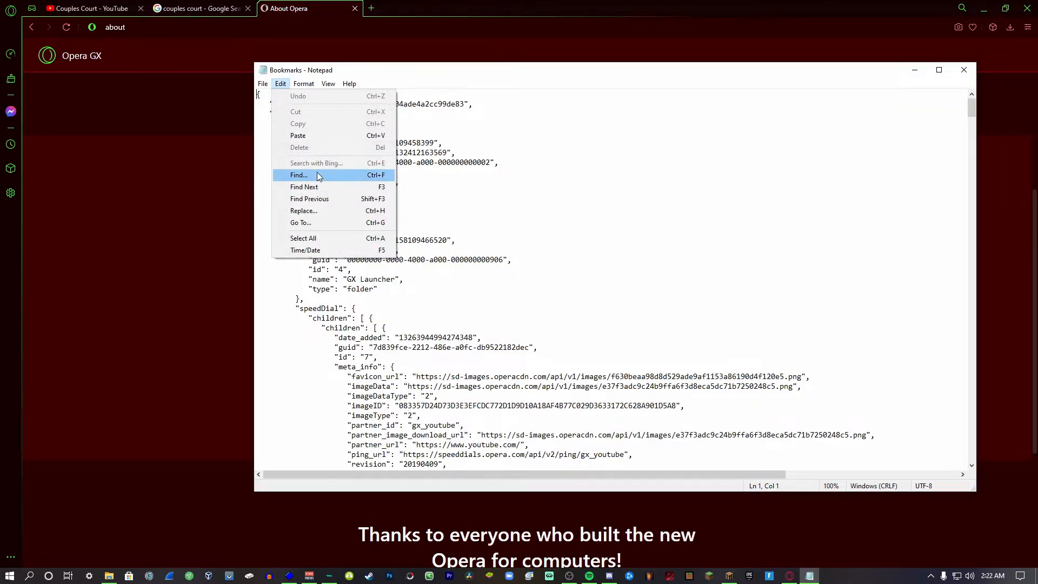
Find the Couples Court entry, replace its url value with the YouTube channel address and close Notepad
{"action": "left_click", "coordinate": [298, 175]}
{"action": "type", "text": "Couples Court"}
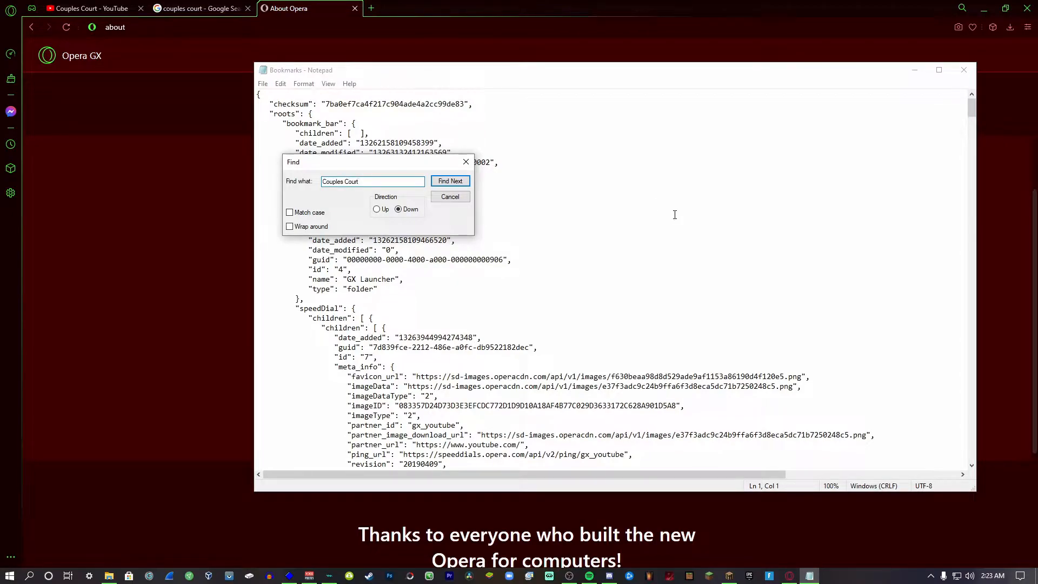
{"action": "left_click", "coordinate": [450, 180]}
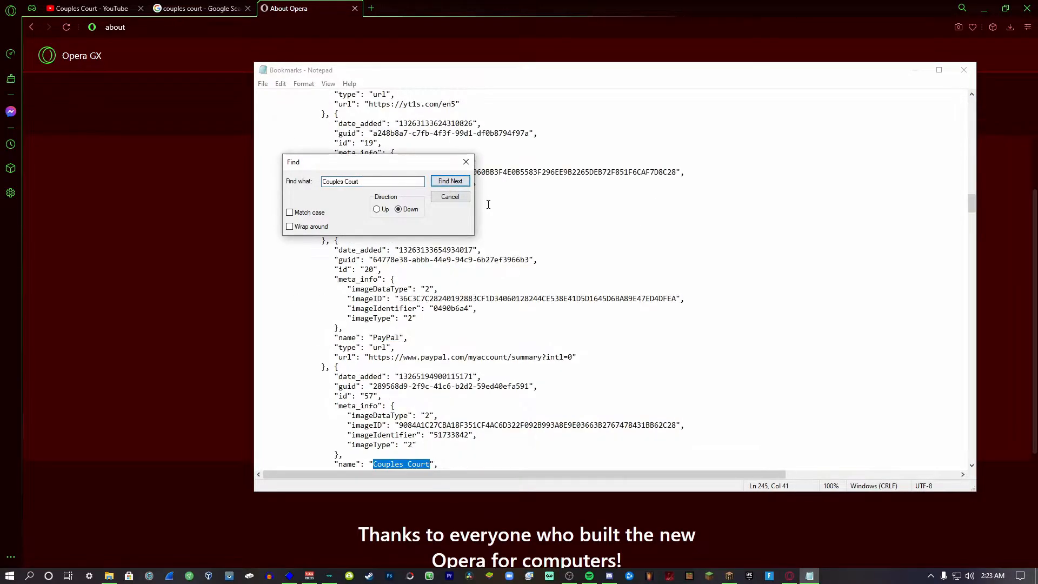
{"action": "left_click", "coordinate": [449, 196]}
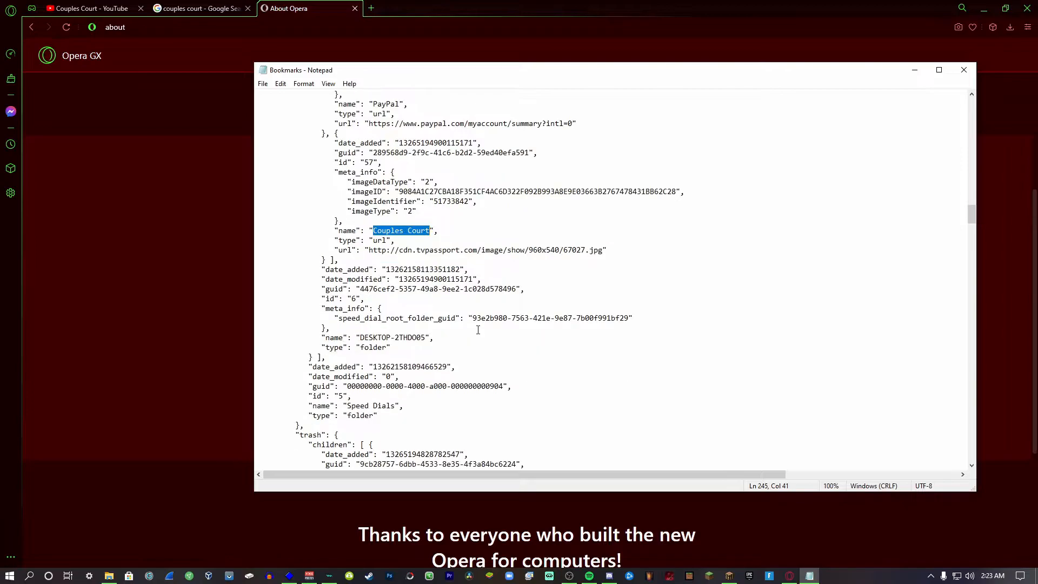
{"action": "right_click", "coordinate": [199, 27]}
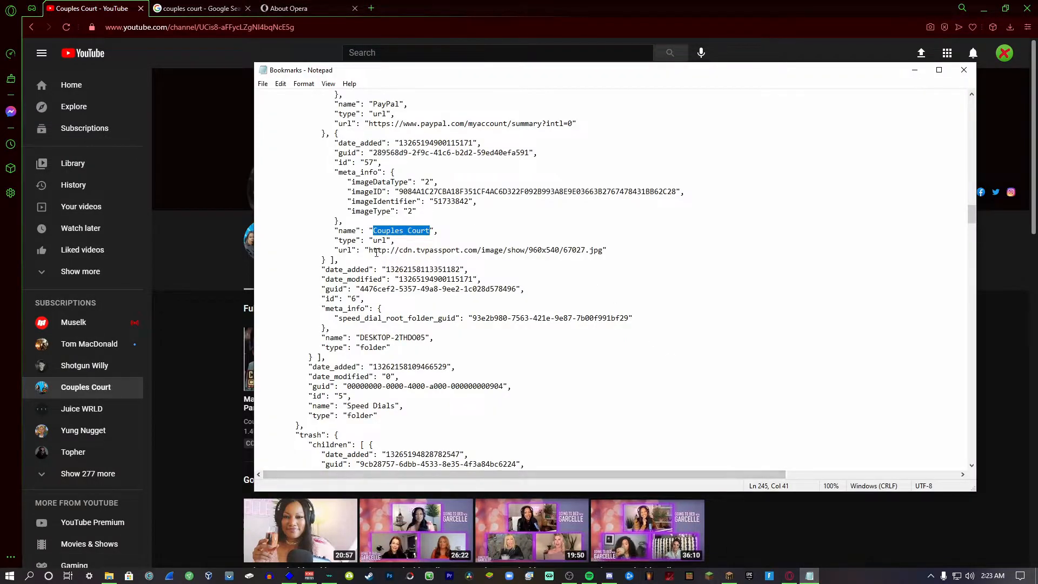
{"action": "double_click", "coordinate": [483, 250]}
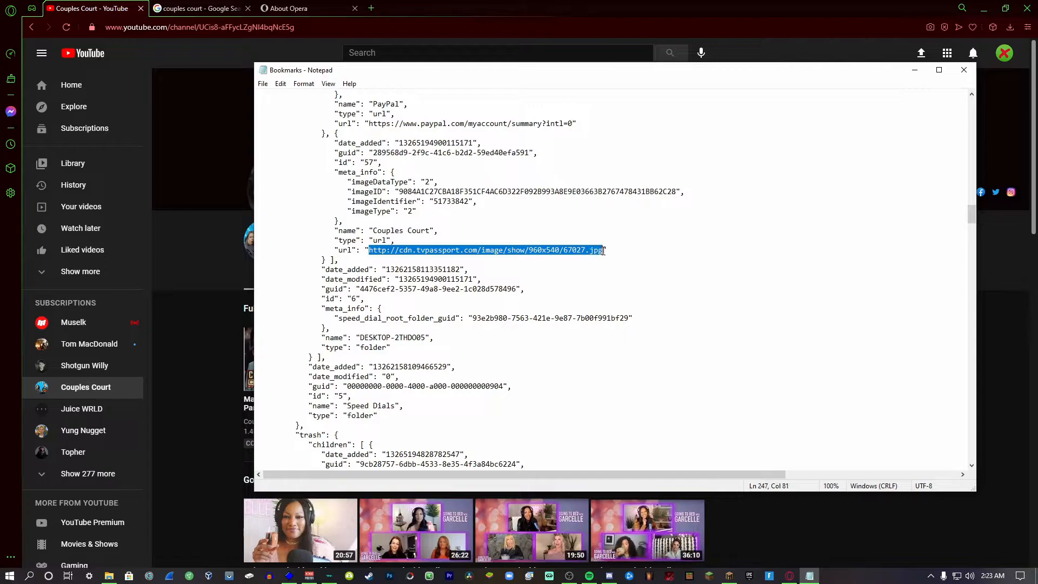
{"action": "key", "text": "Ctrl+v"}
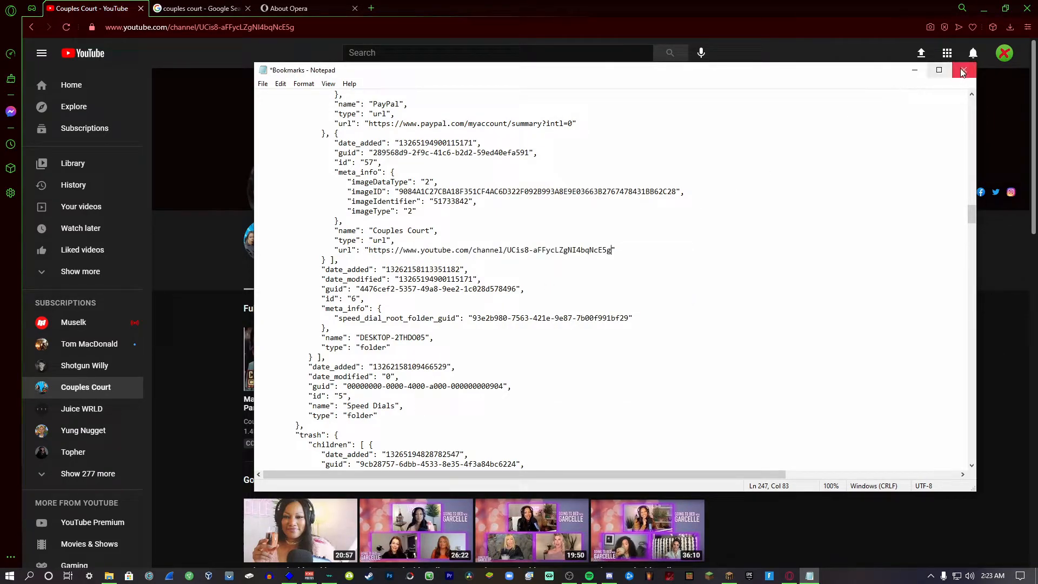
{"action": "left_click", "coordinate": [963, 72]}
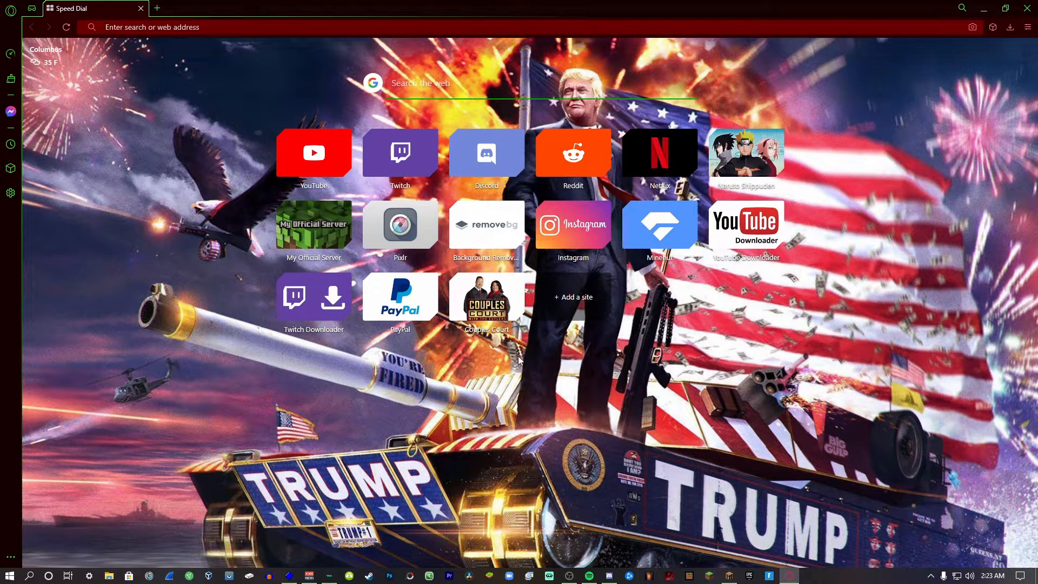
{"action": "mouse_move", "coordinate": [473, 296]}
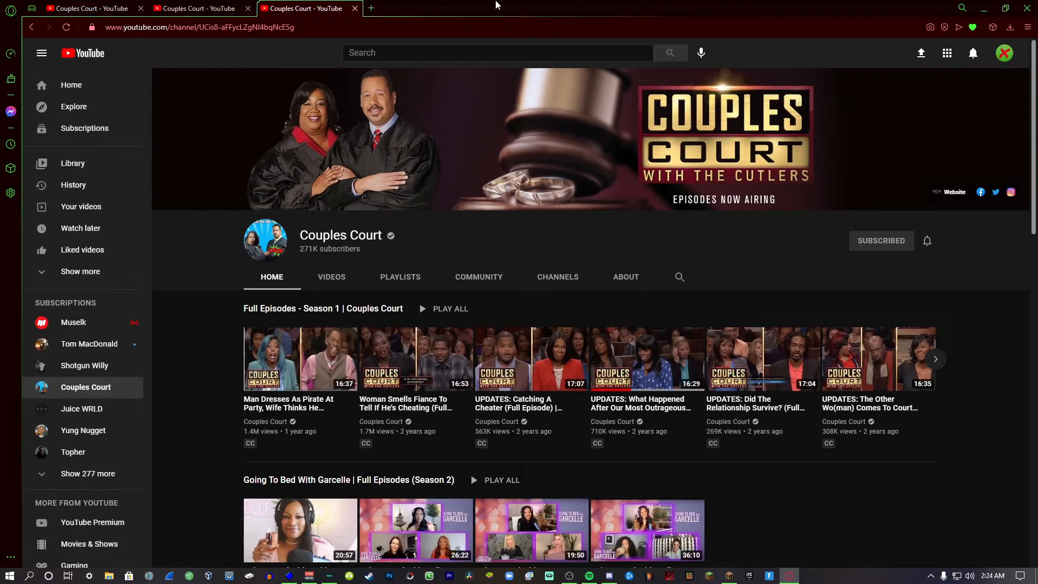
Open a new Speed Dial tab to confirm the Couples Court tile shows a youtube.com thumbnail
{"action": "left_click", "coordinate": [370, 7]}
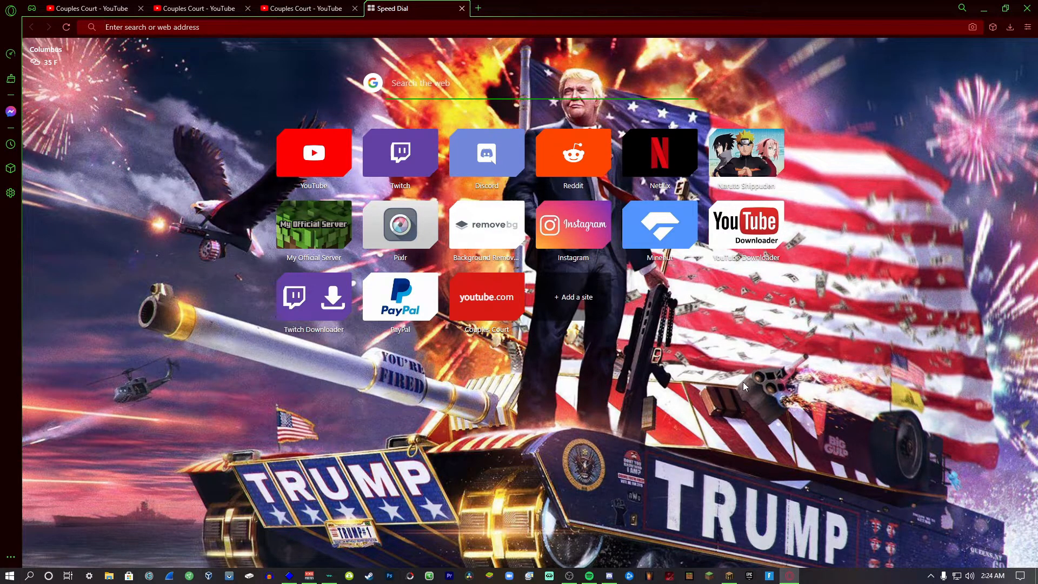
{"action": "mouse_move", "coordinate": [748, 370]}
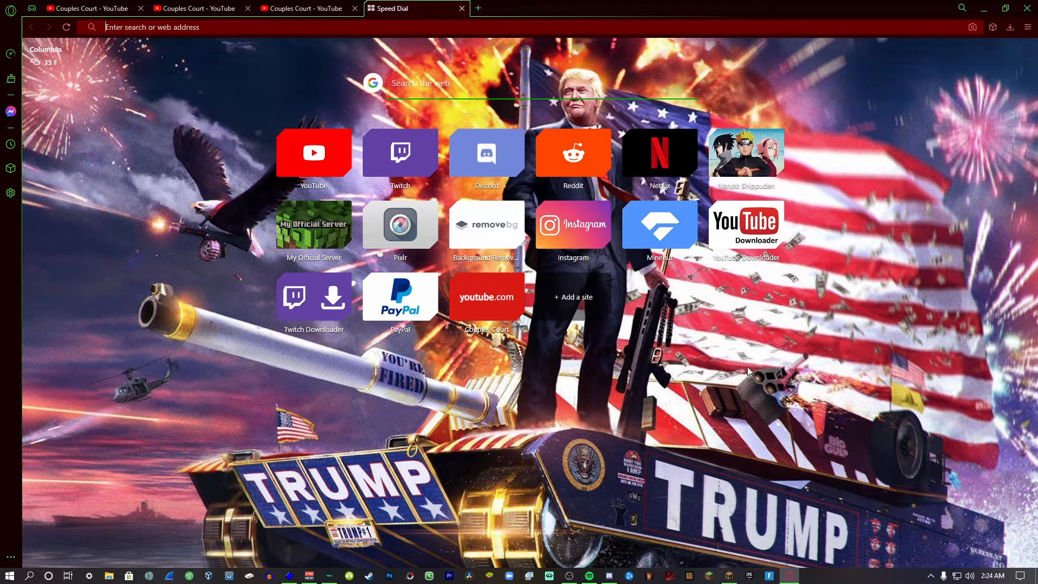